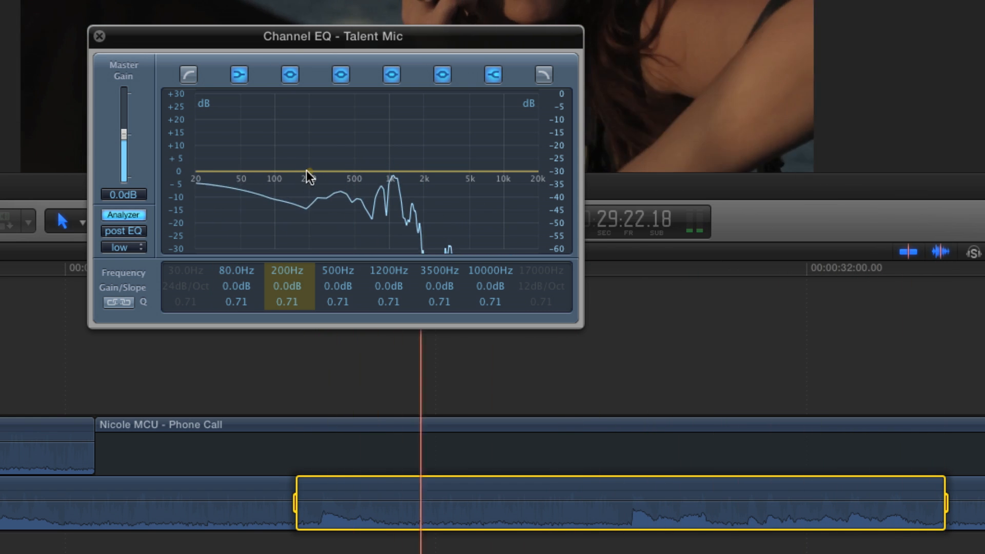
# Step: Drag the 200 Hz band point down until its Gain reads about -7.5 dB
pyautogui.moveTo(307, 175); pyautogui.dragTo(308, 156)
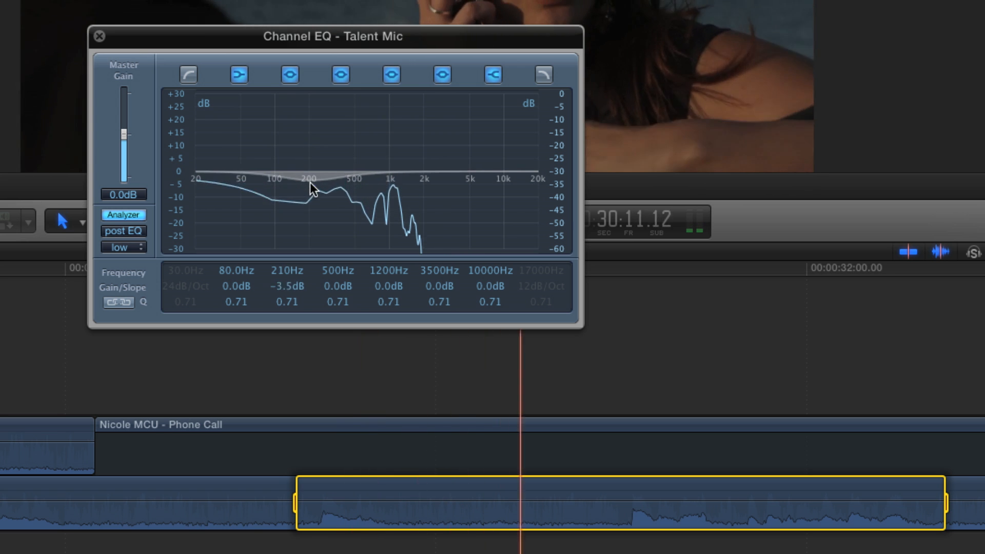
pyautogui.moveTo(307, 187); pyautogui.dragTo(313, 216)
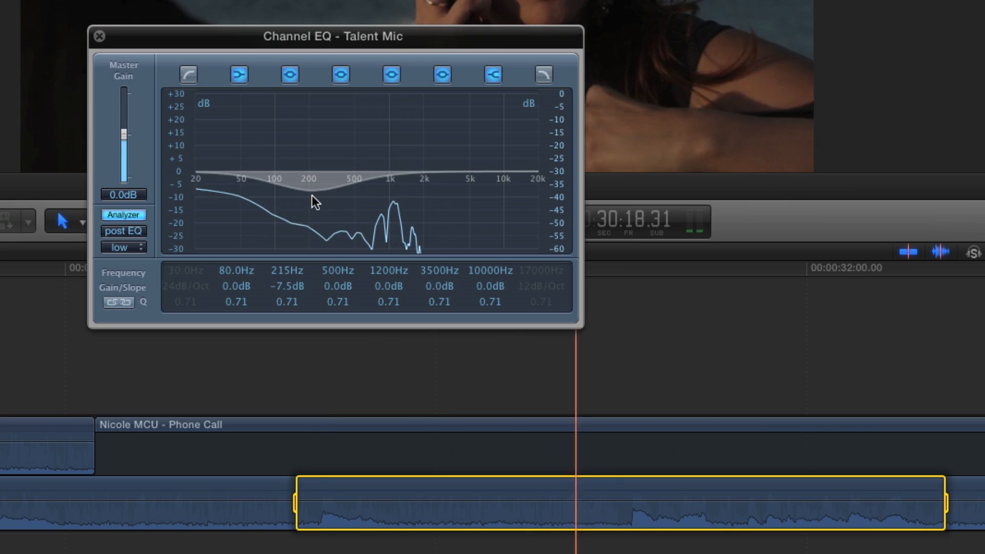
pyautogui.moveTo(314, 201); pyautogui.dragTo(314, 149)
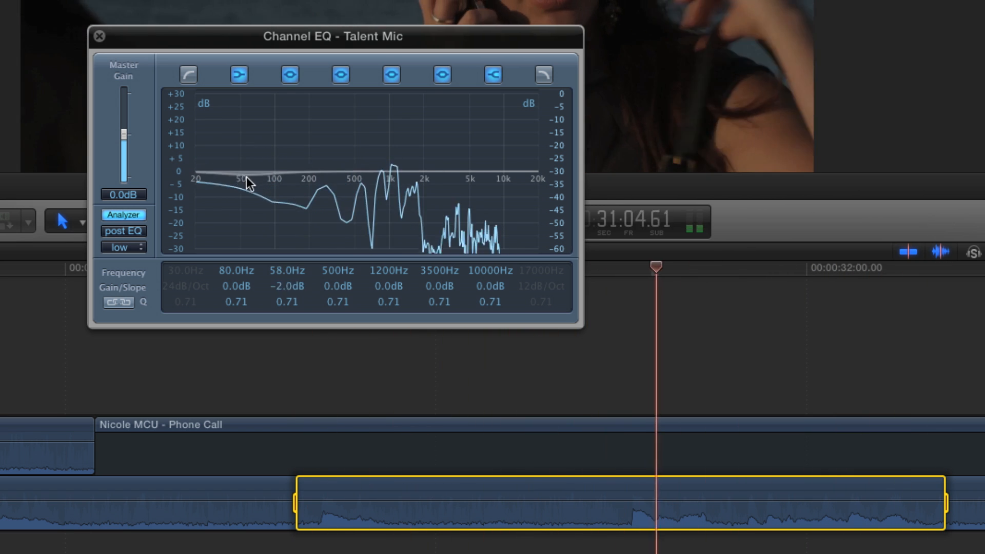
# Step: Drag the 58 Hz band point down to about -10.5 dB to tame the bass rumble
pyautogui.moveTo(249, 182); pyautogui.dragTo(248, 207)
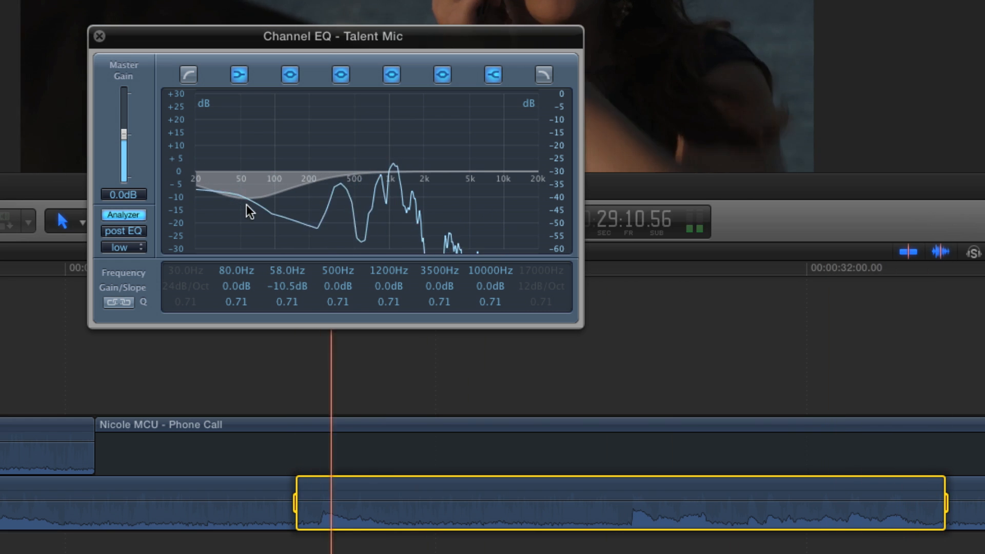